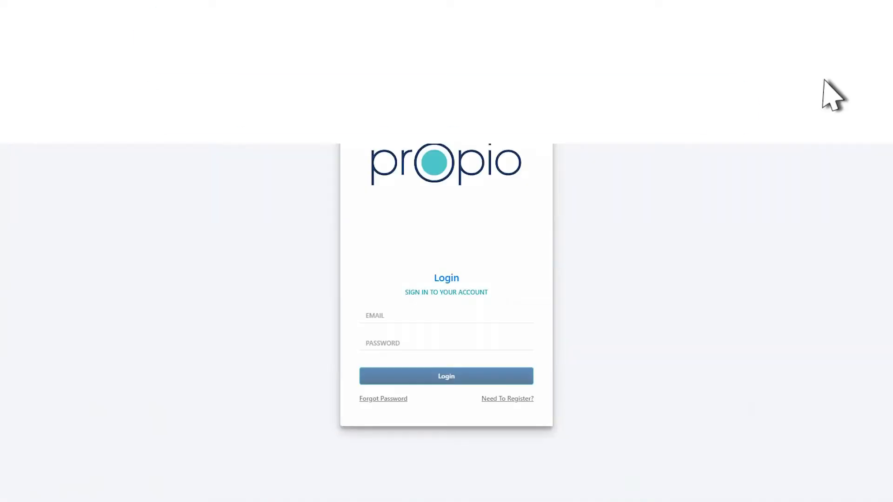
- Sign in to Propio Connect with the account email and password
{"action": "left_click", "coordinate": [445, 316]}
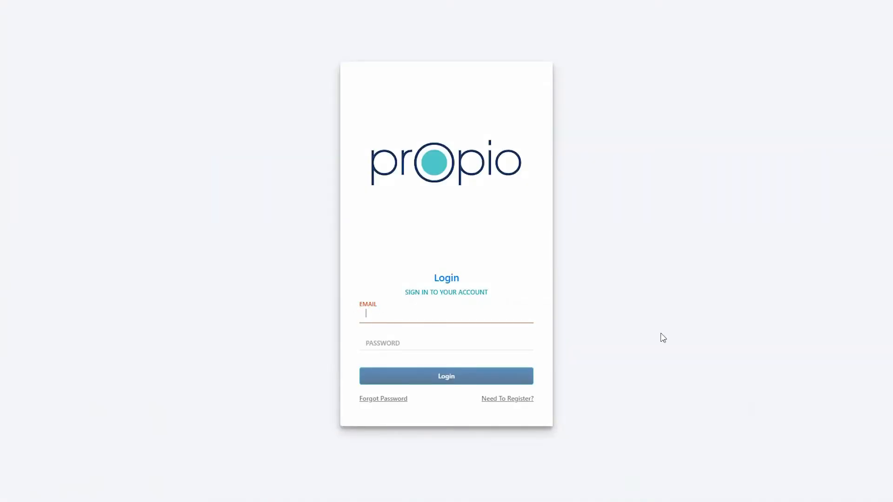
{"action": "left_click", "coordinate": [445, 376]}
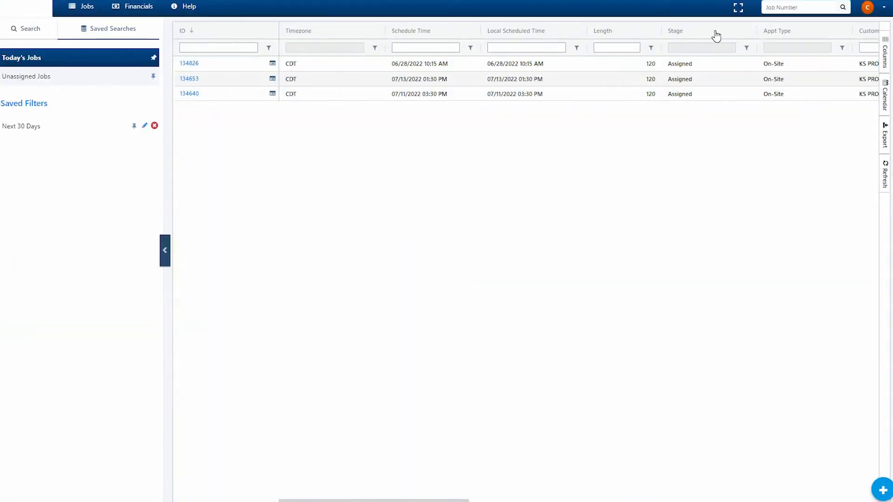
- Sort the jobs grid ascending by the Stage column
{"action": "left_click", "coordinate": [675, 31]}
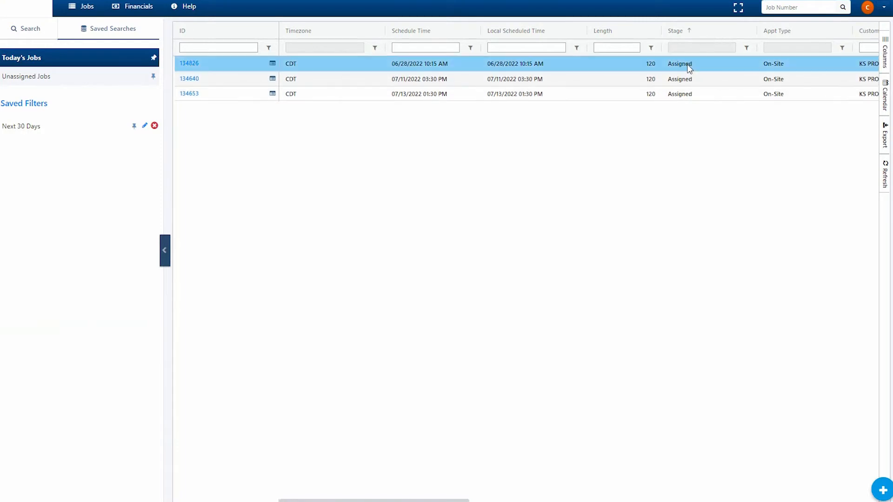
{"action": "left_click", "coordinate": [687, 94]}
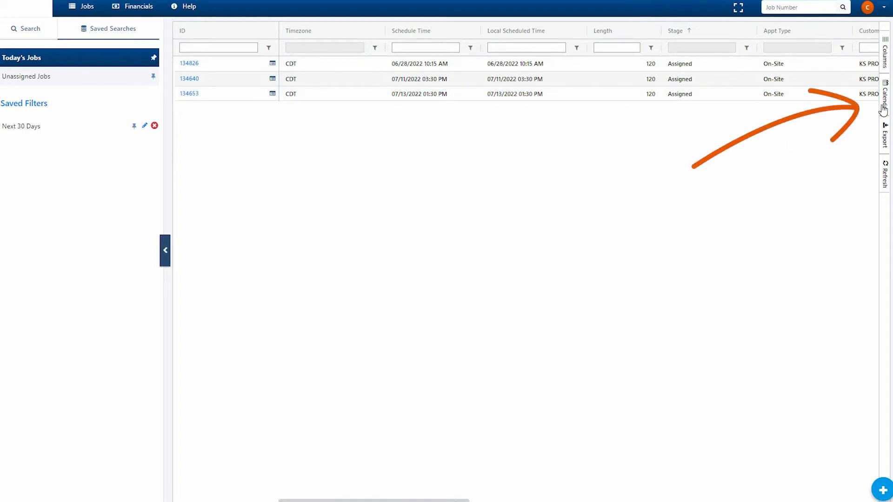
- View the June 2022 calendar, return to the filtered job list, and start a new request
{"action": "left_click", "coordinate": [884, 105]}
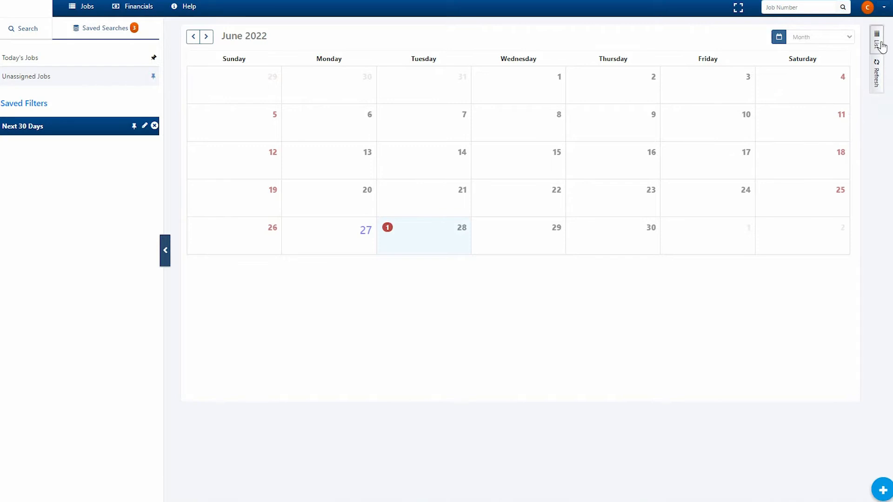
{"action": "left_click", "coordinate": [876, 35]}
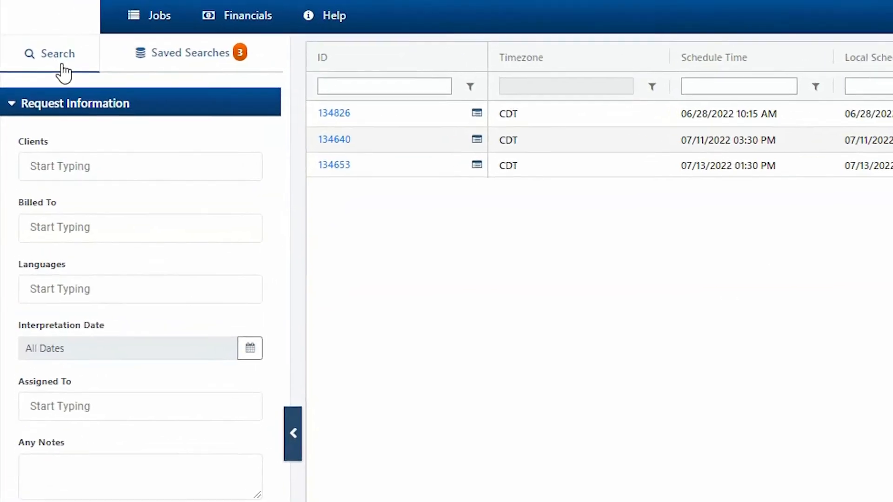
{"action": "scroll", "scroll_direction": "down", "scroll_amount": 3}
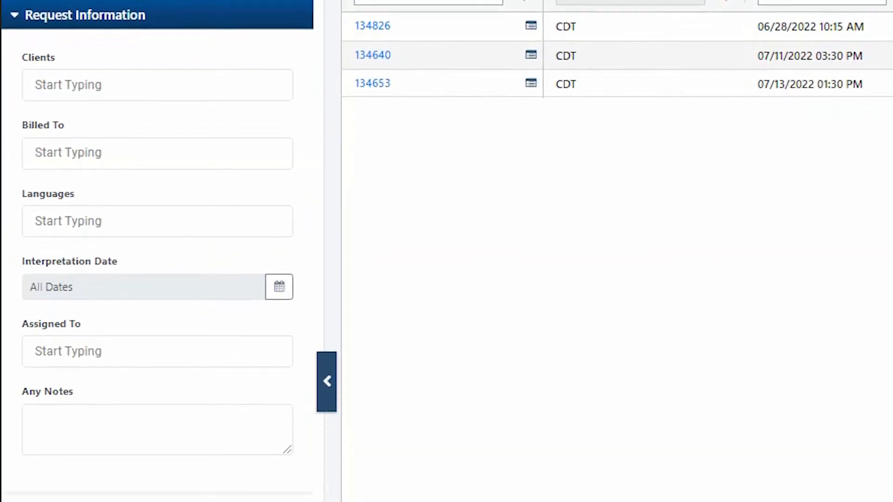
{"action": "left_click", "coordinate": [327, 382]}
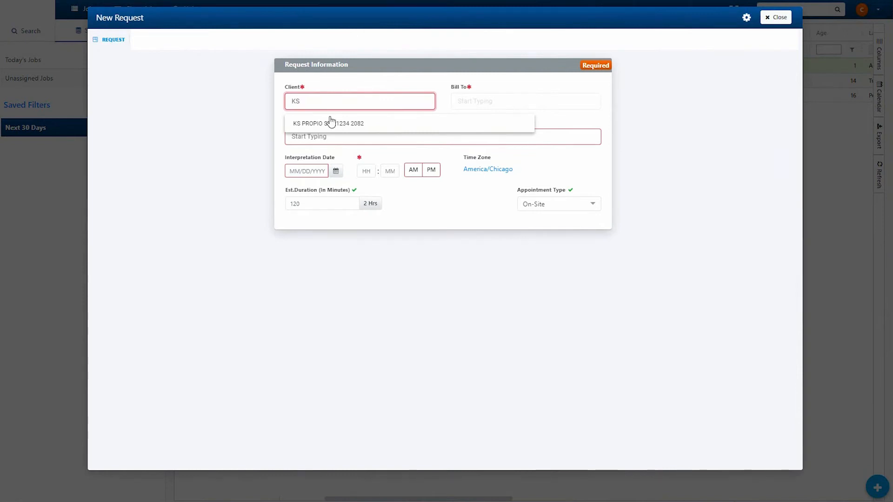
- Choose client KS PROPIO STD;1234 and enter Arabic as the request language
{"action": "left_click", "coordinate": [328, 123]}
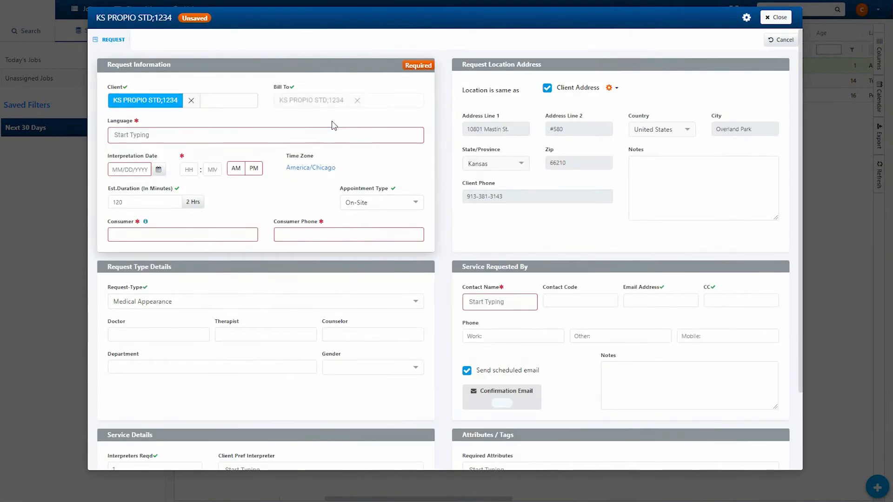
{"action": "left_click", "coordinate": [264, 135]}
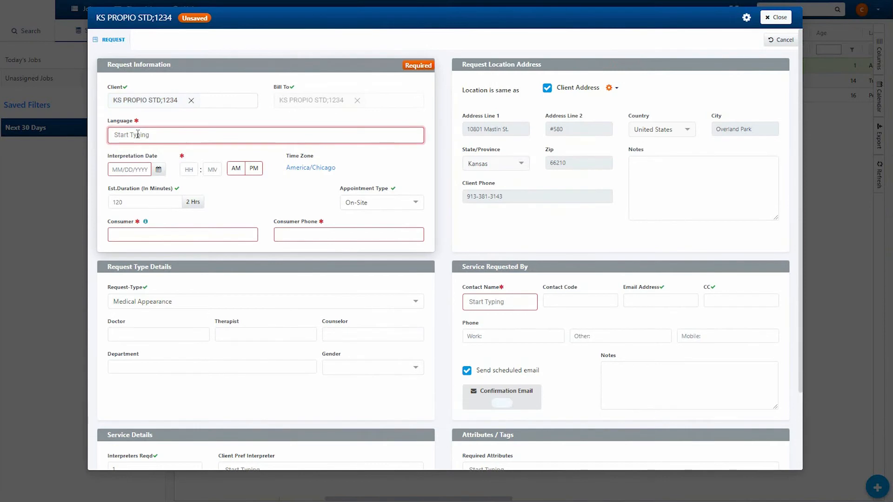
{"action": "type", "text": "Arabic"}
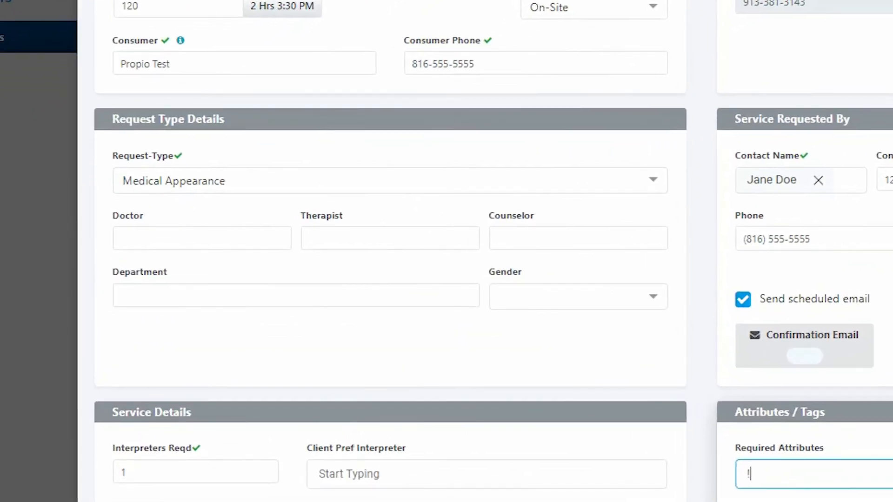
{"action": "scroll", "scroll_direction": "down", "scroll_amount": 3}
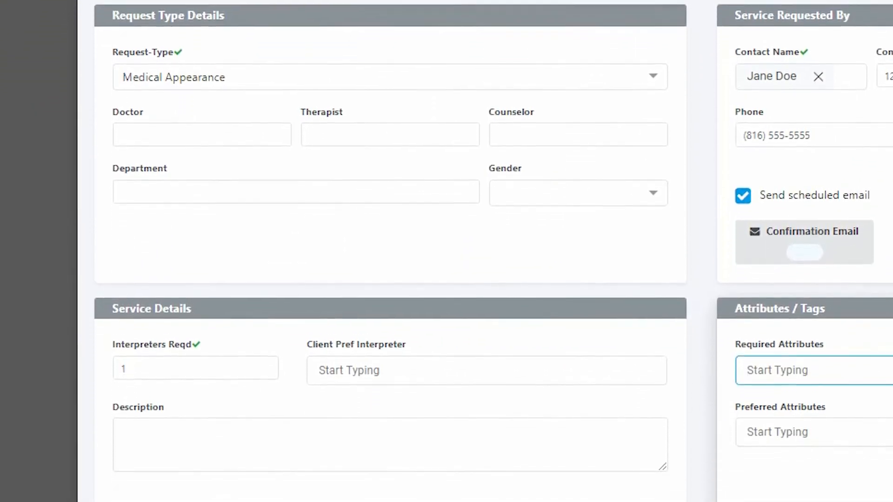
{"action": "scroll", "scroll_direction": "down", "scroll_amount": 3}
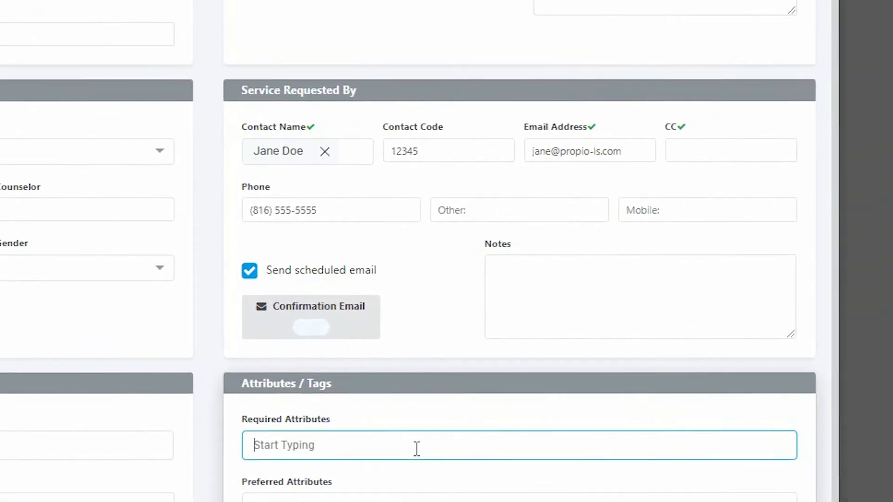
{"action": "scroll", "scroll_direction": "down", "scroll_amount": 3}
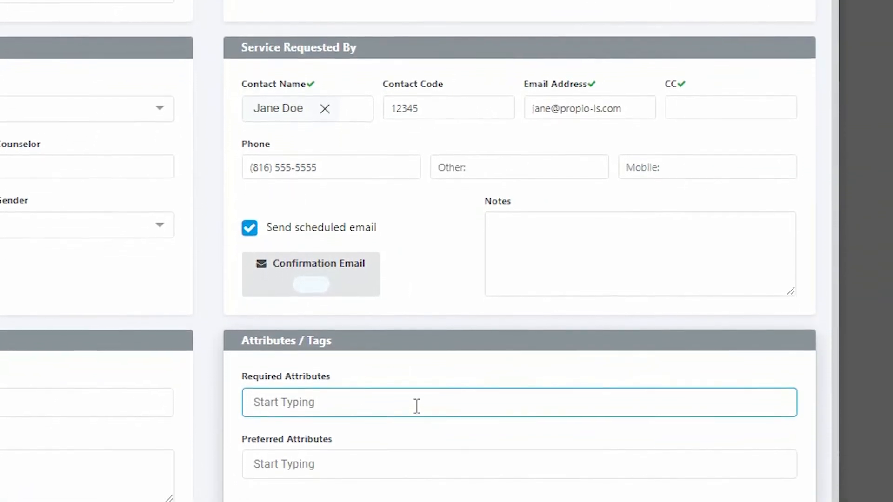
{"action": "scroll", "scroll_direction": "down", "scroll_amount": 3}
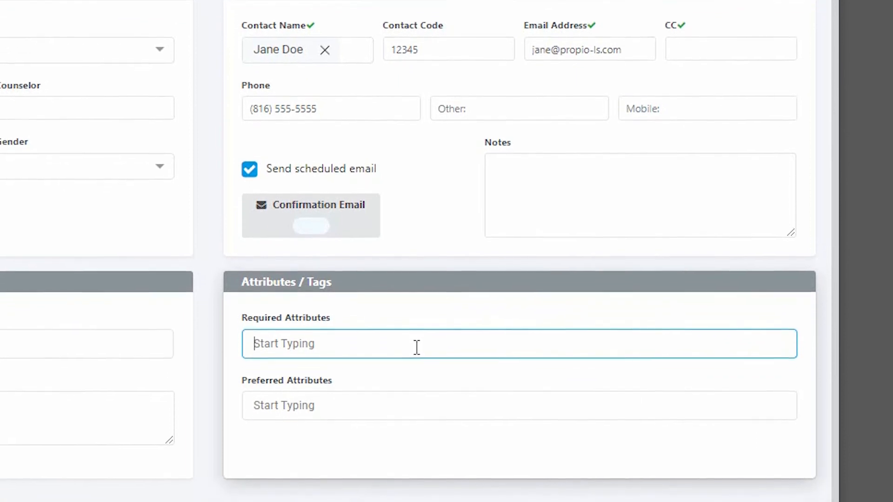
{"action": "scroll", "scroll_direction": "down", "scroll_amount": 3}
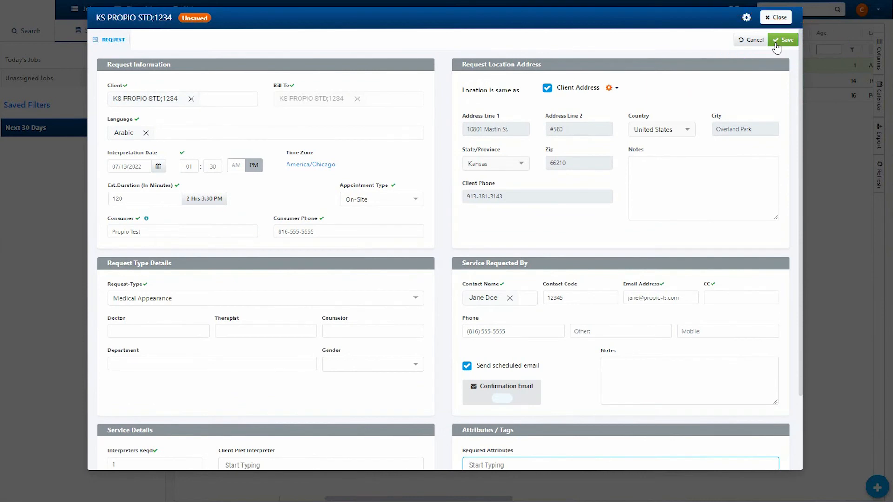
- Save the Arabic interpreter request, creating job #134968
{"action": "left_click", "coordinate": [782, 40]}
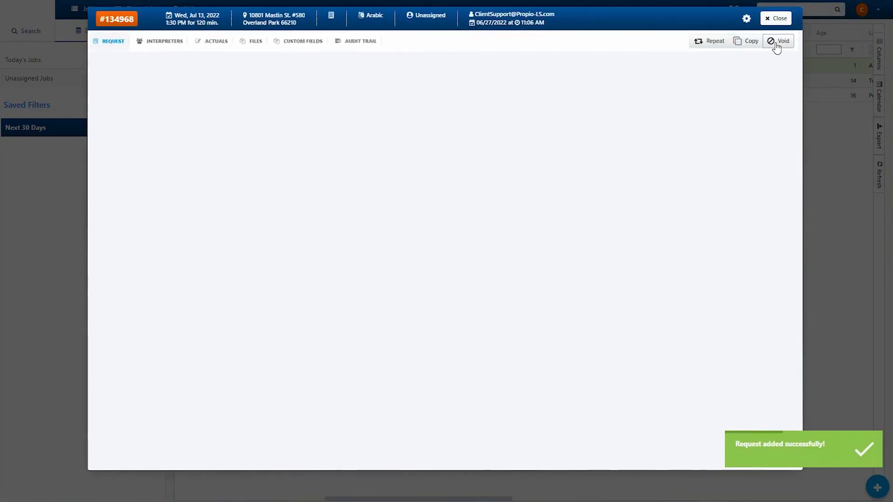
{"action": "left_click", "coordinate": [778, 40]}
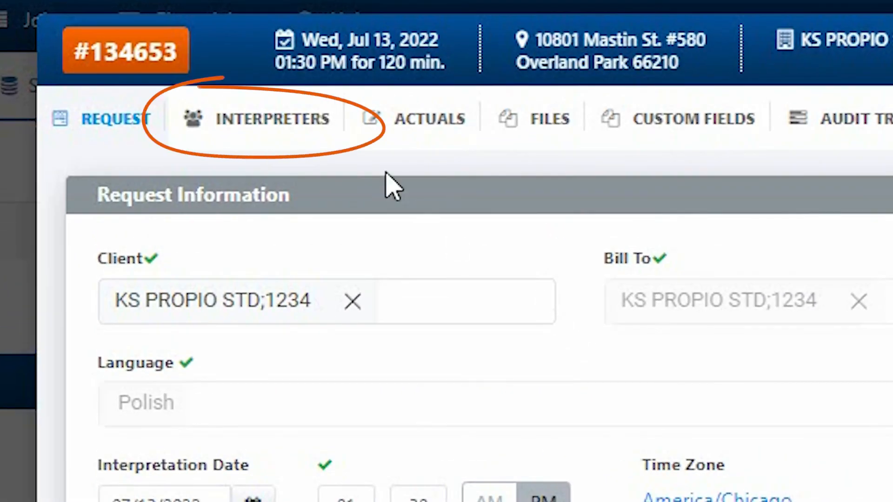
- Review job #134653's Interpreters, Actuals and Files tabs, ending on the empty file list
{"action": "left_click", "coordinate": [272, 119]}
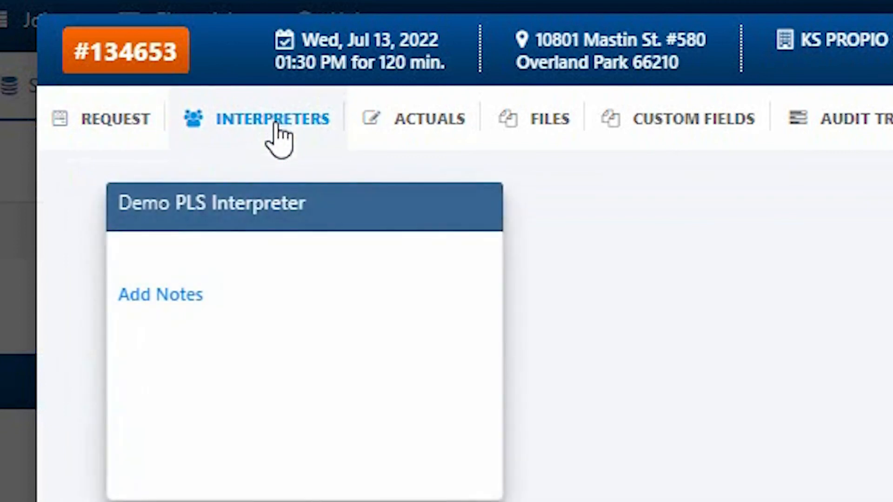
{"action": "left_click", "coordinate": [399, 118]}
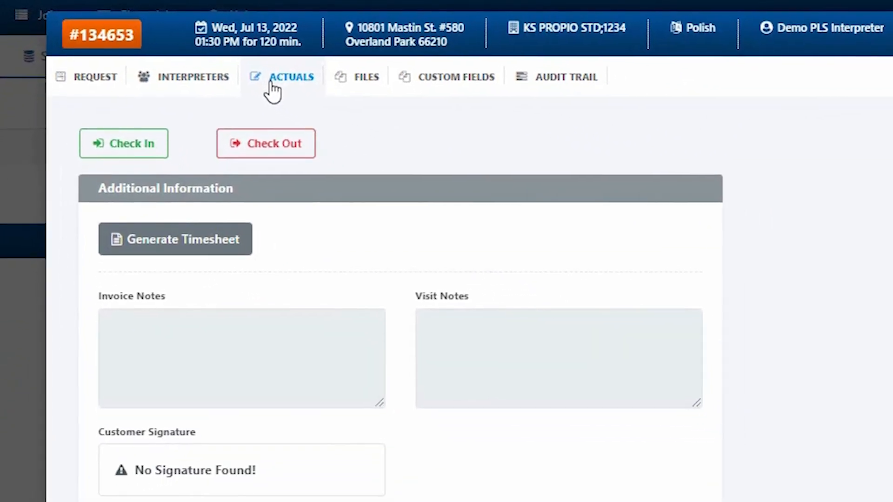
{"action": "left_click", "coordinate": [342, 76]}
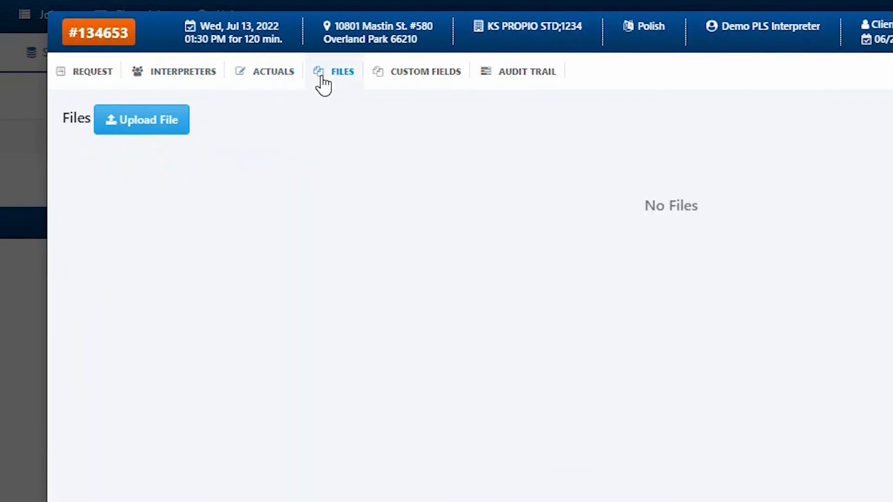